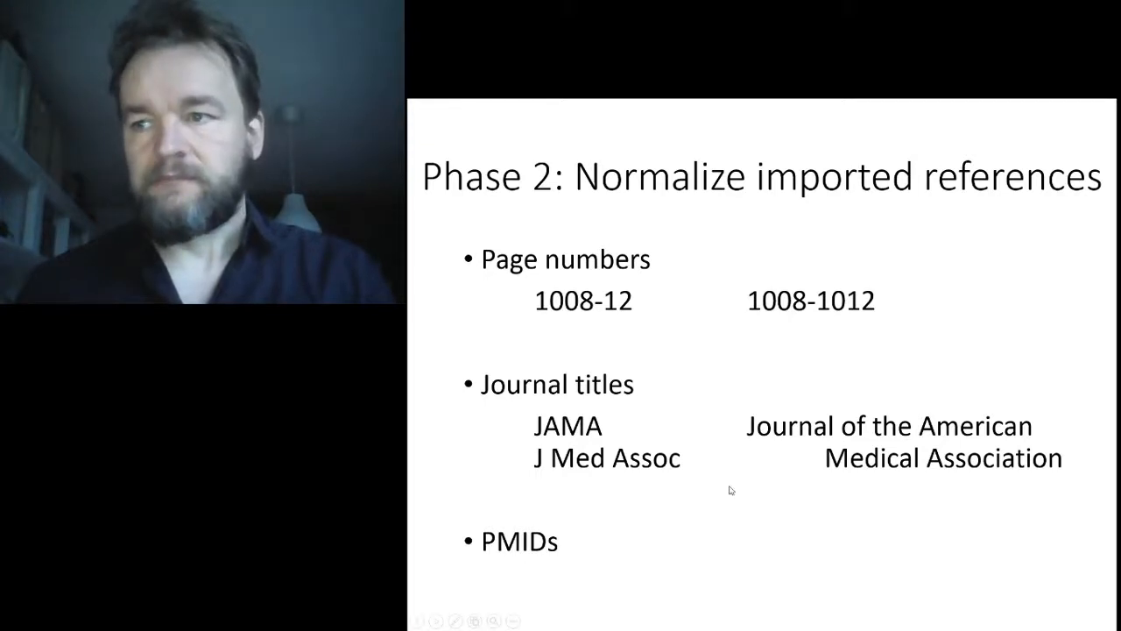
# Step: End the slide show on normalizing references and return to the Ovid broccoli results
pyautogui.press('Right')
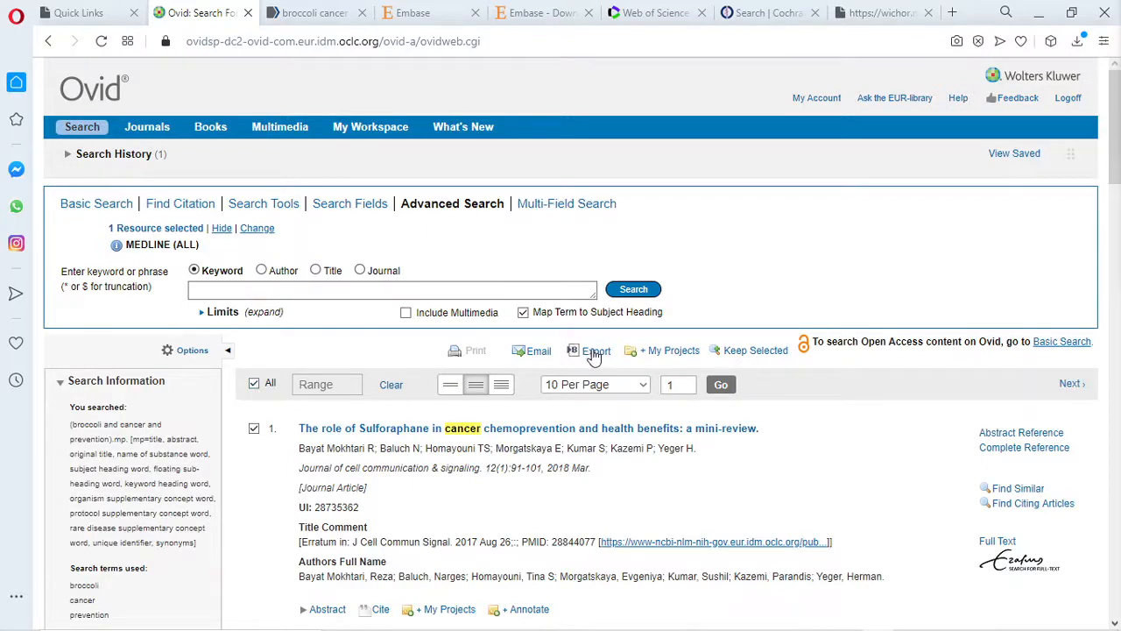
# Step: Export all 204 results in Reprint/Medlars format with Complete Reference fields
pyautogui.click(597, 351)
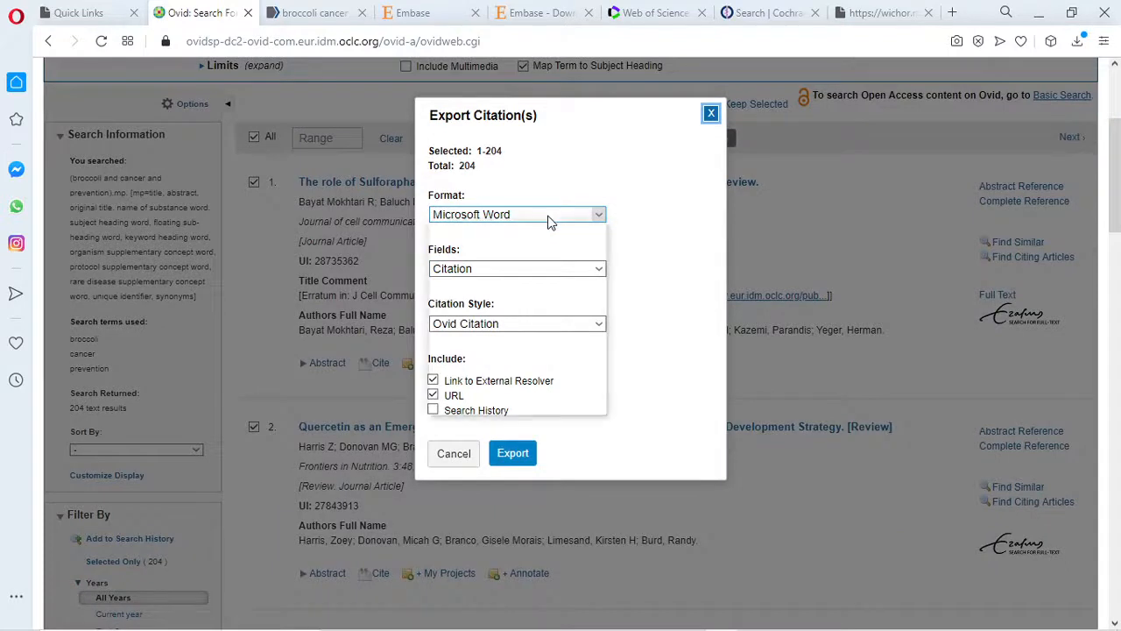
pyautogui.click(515, 214)
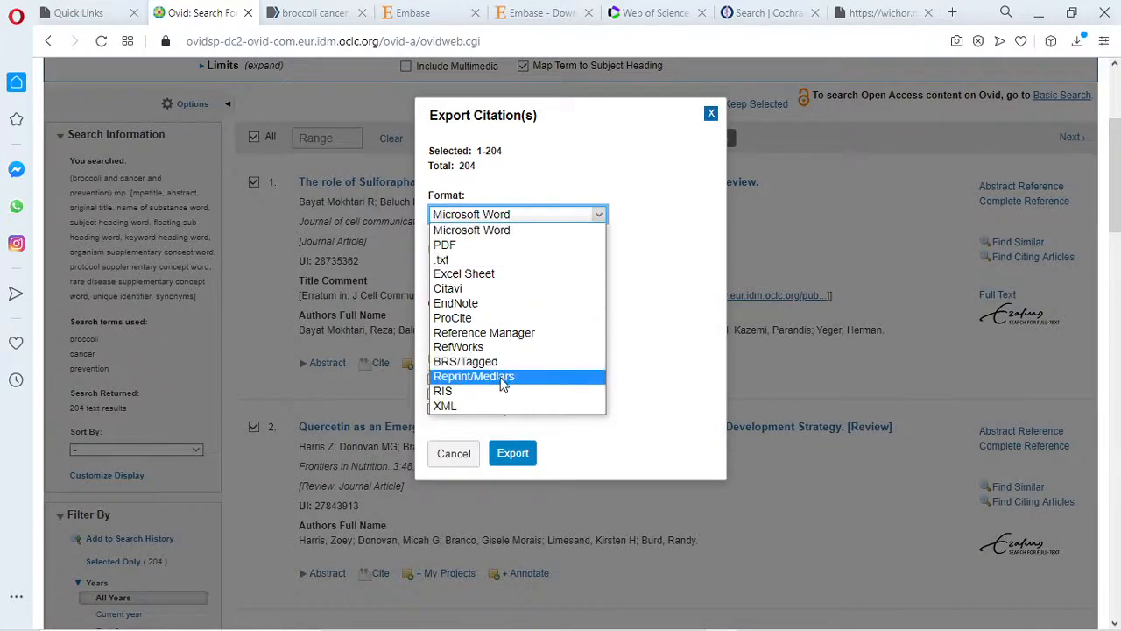
pyautogui.click(512, 453)
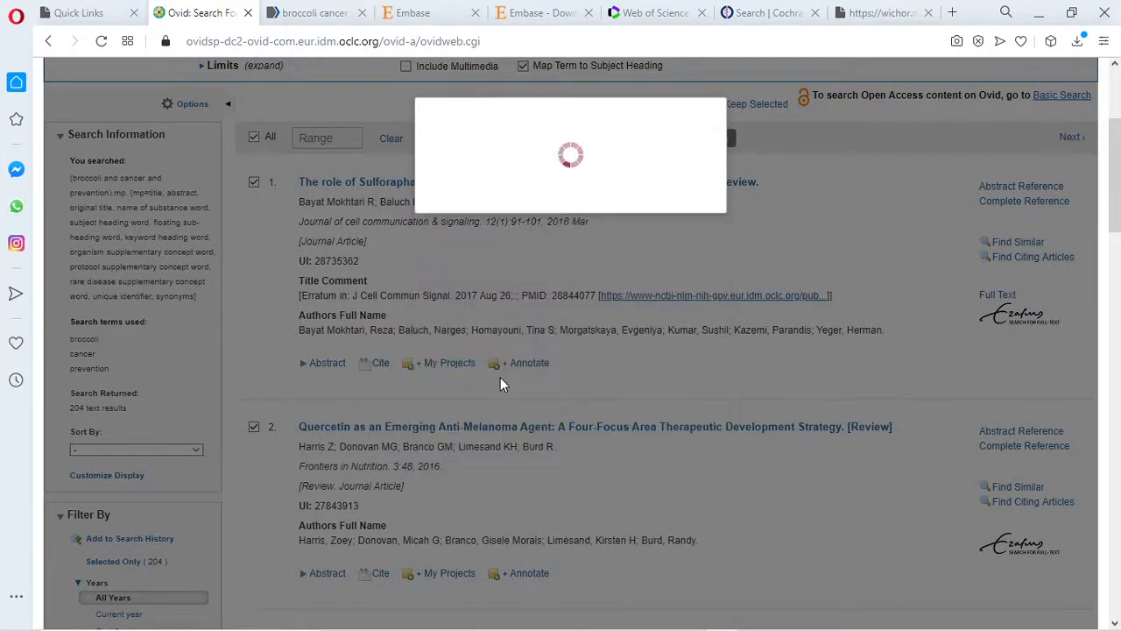
pyautogui.click(517, 268)
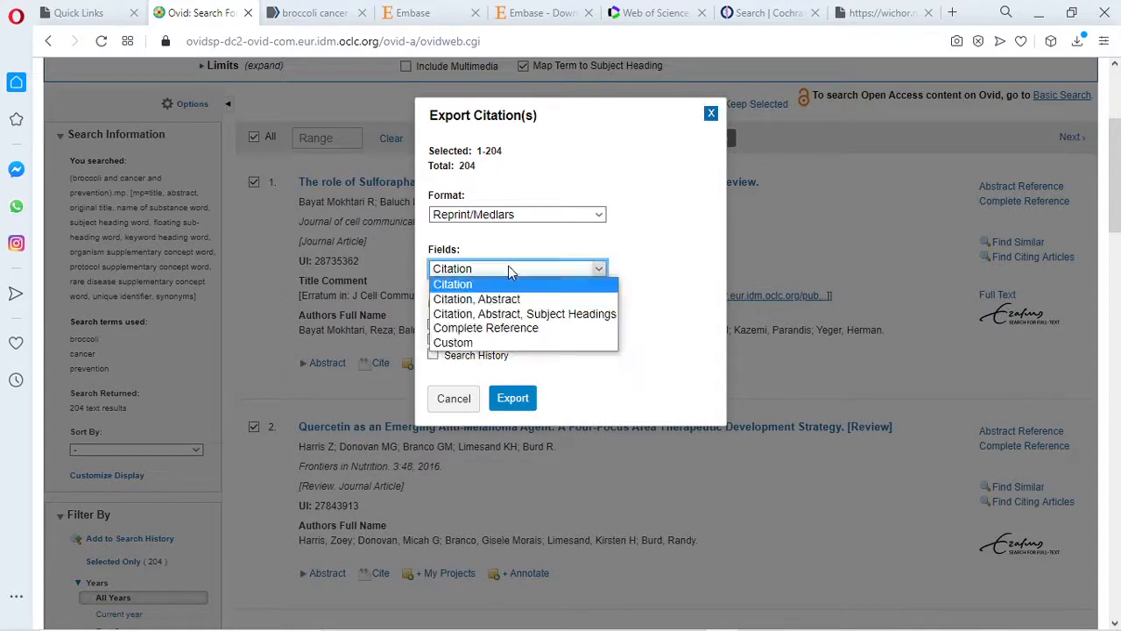
pyautogui.moveTo(486, 327)
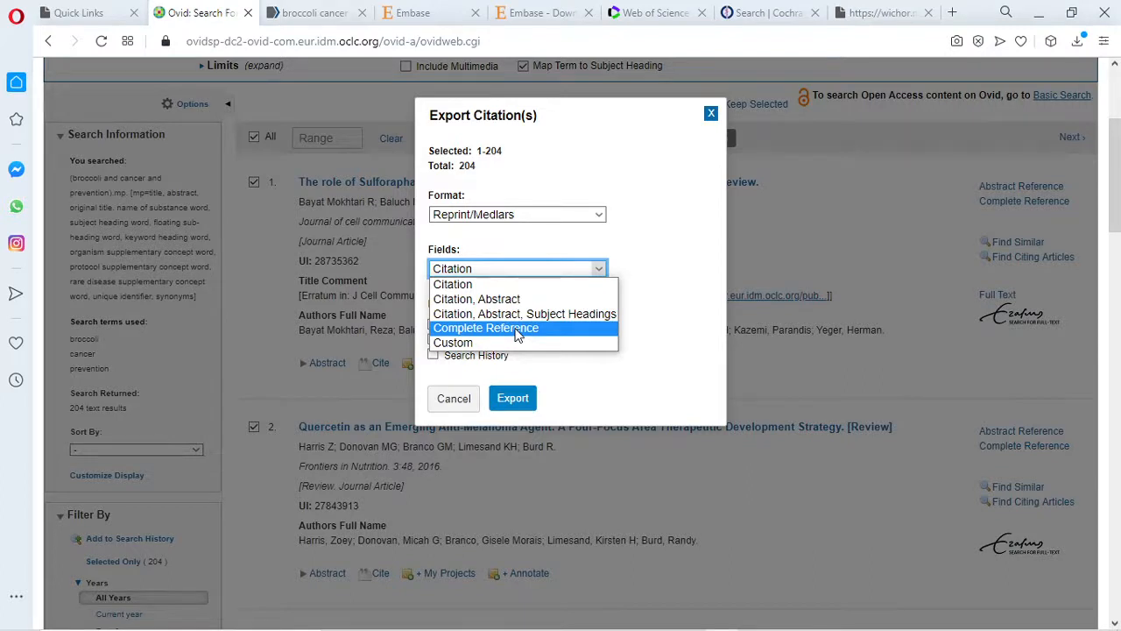
pyautogui.click(486, 328)
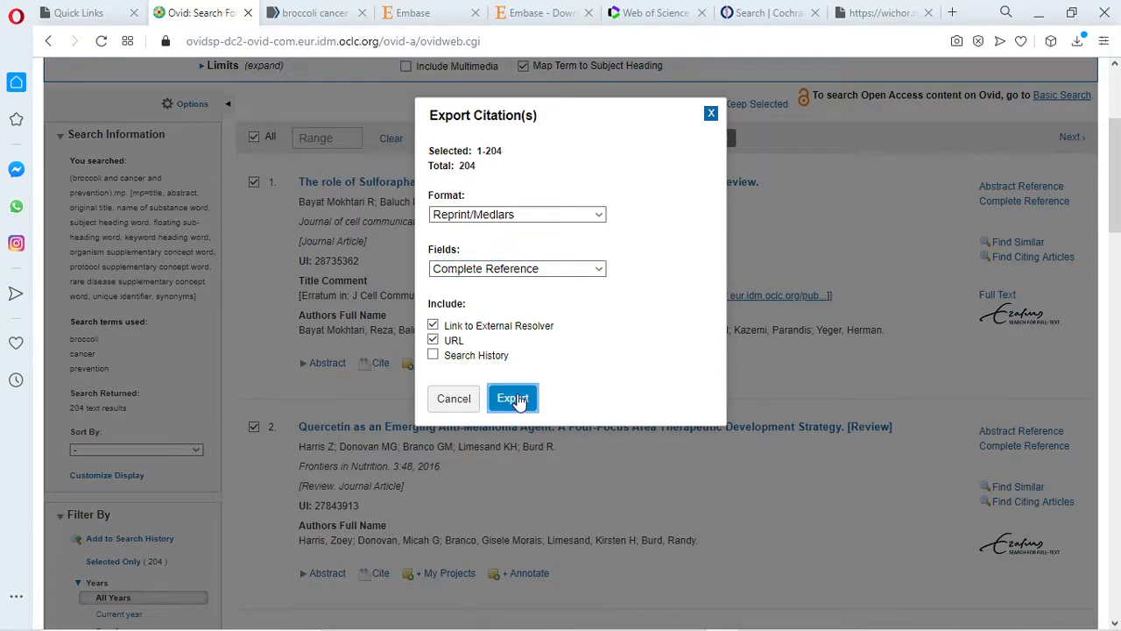
pyautogui.click(512, 398)
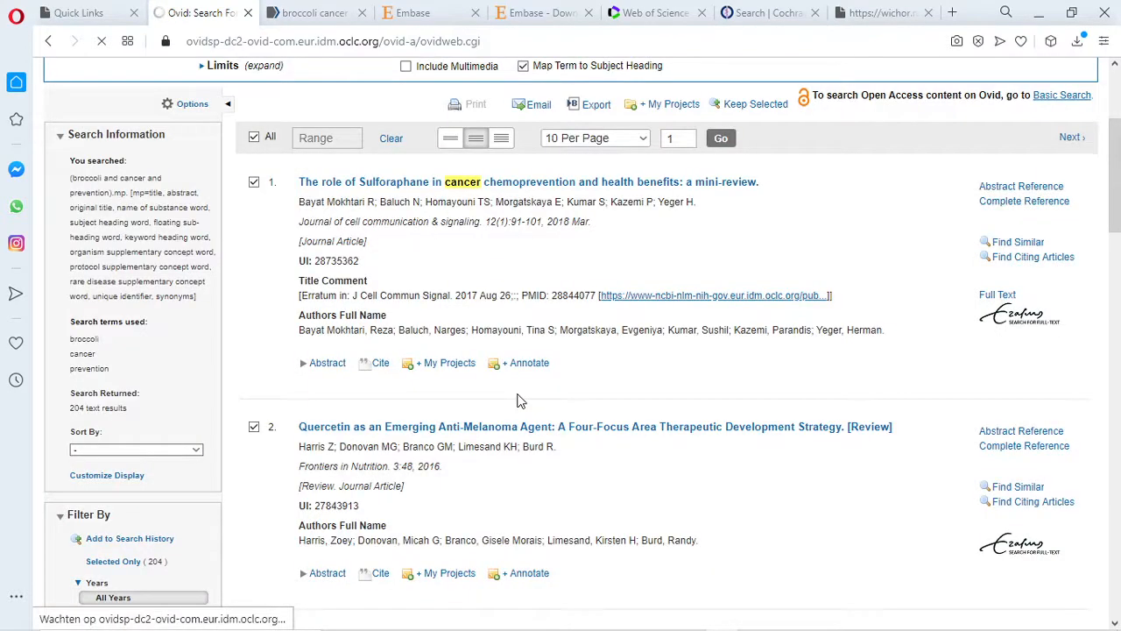
pyautogui.moveTo(551, 395)
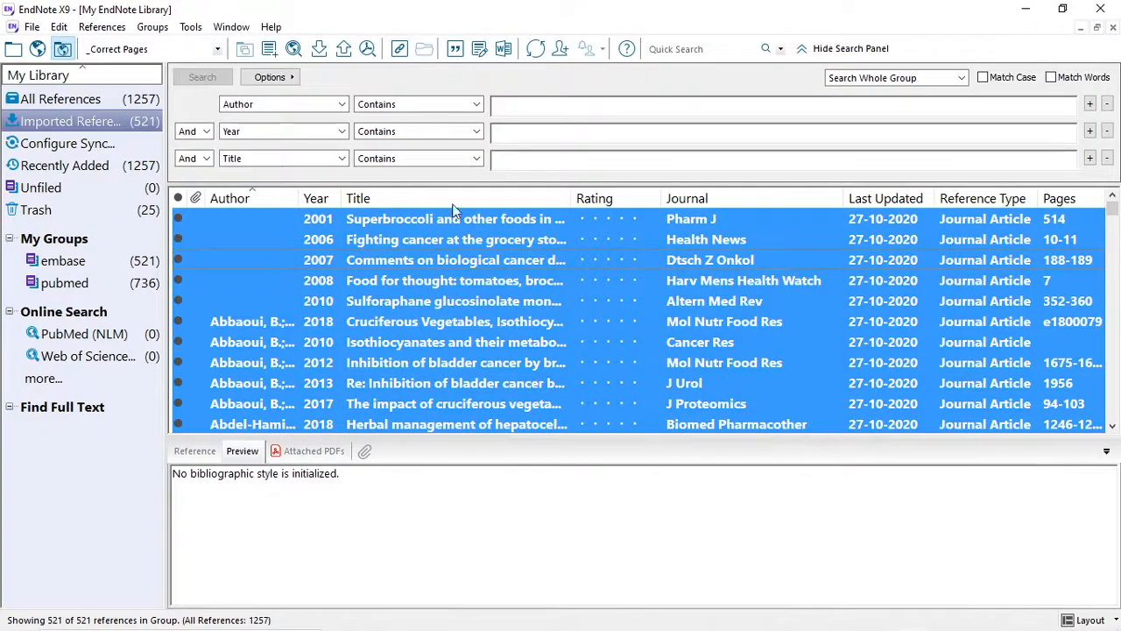
pyautogui.moveTo(319, 48)
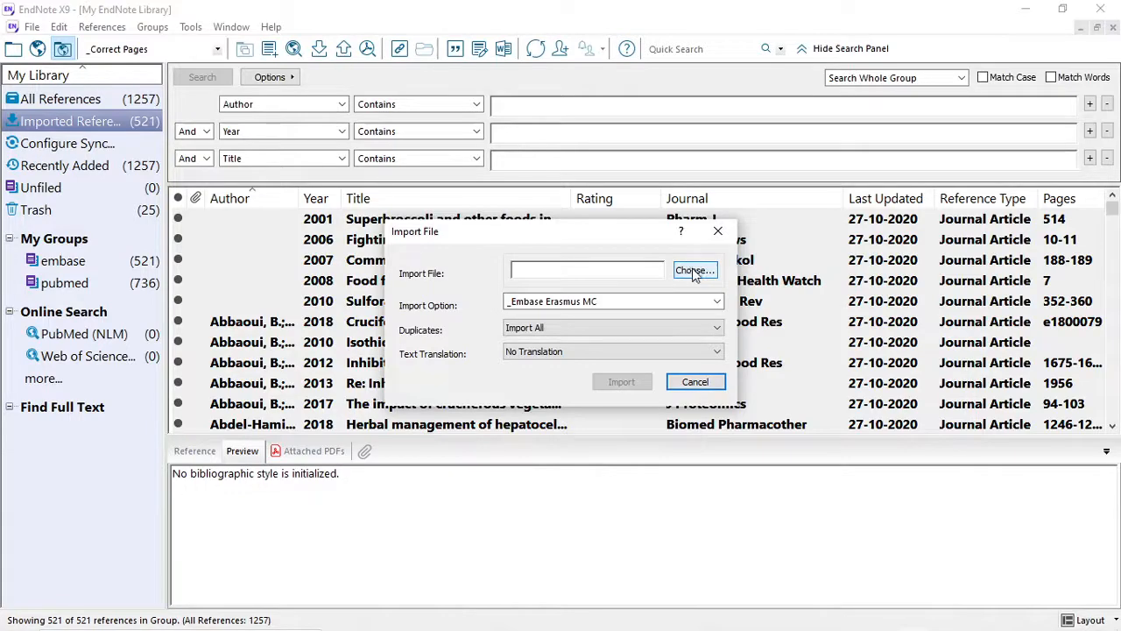
# Step: Choose the medlars (3) file in Downloads as the file to import
pyautogui.click(695, 269)
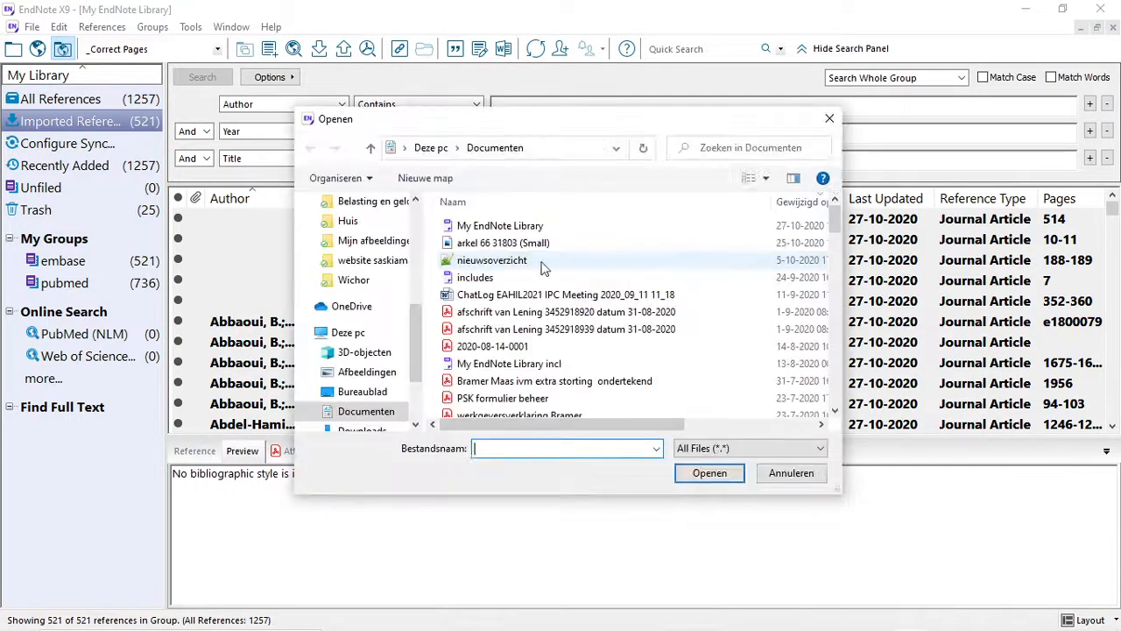
pyautogui.scroll(-3)
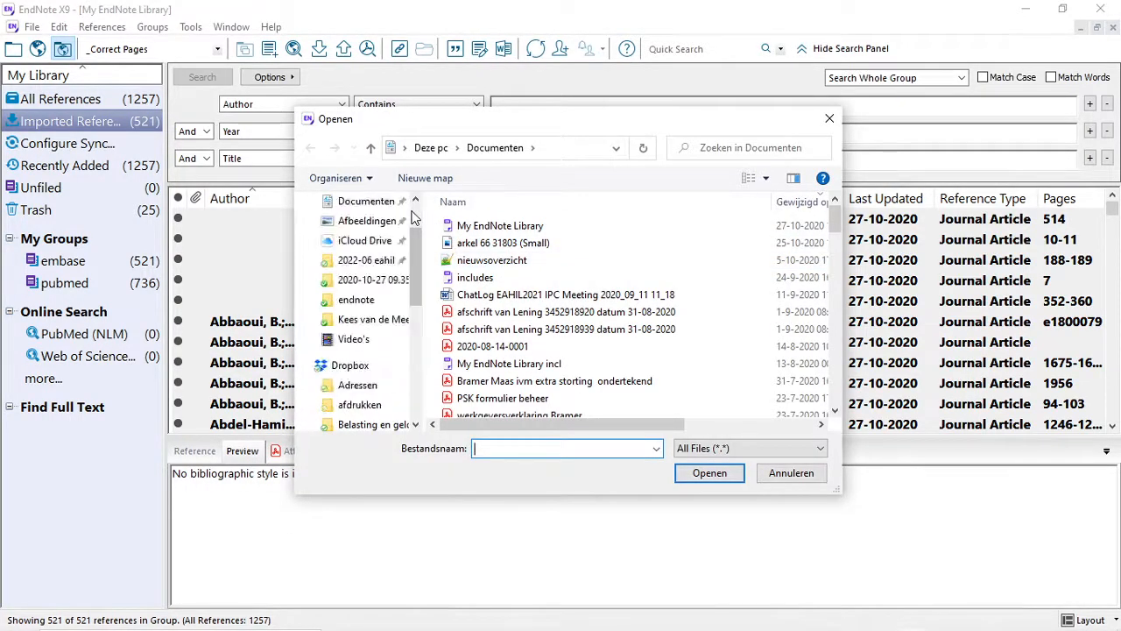
pyautogui.click(362, 253)
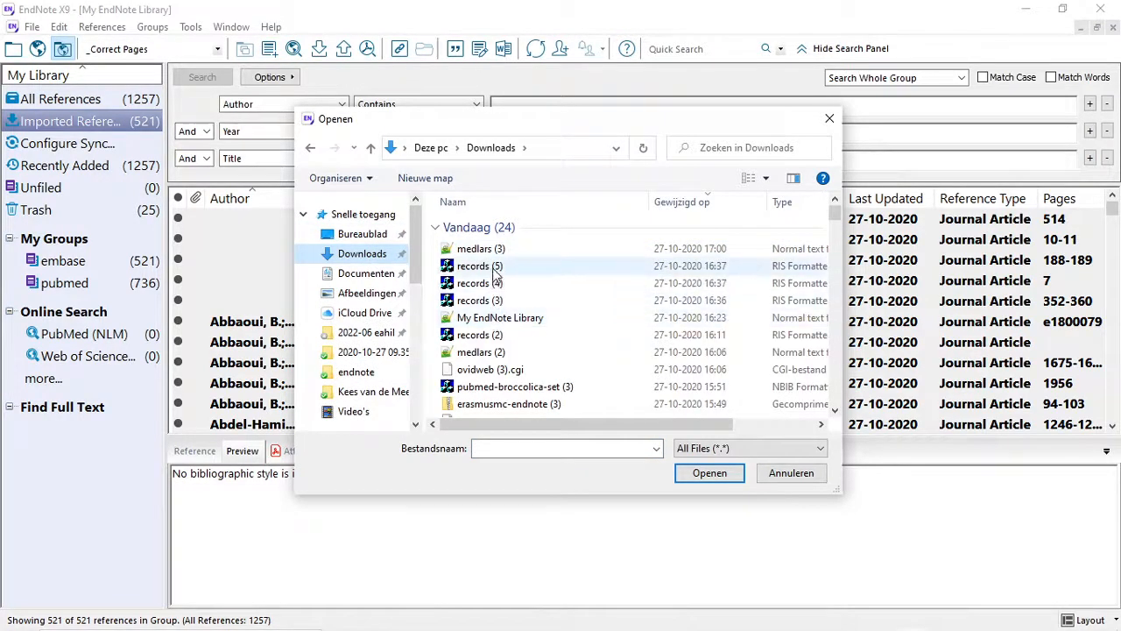
pyautogui.click(474, 248)
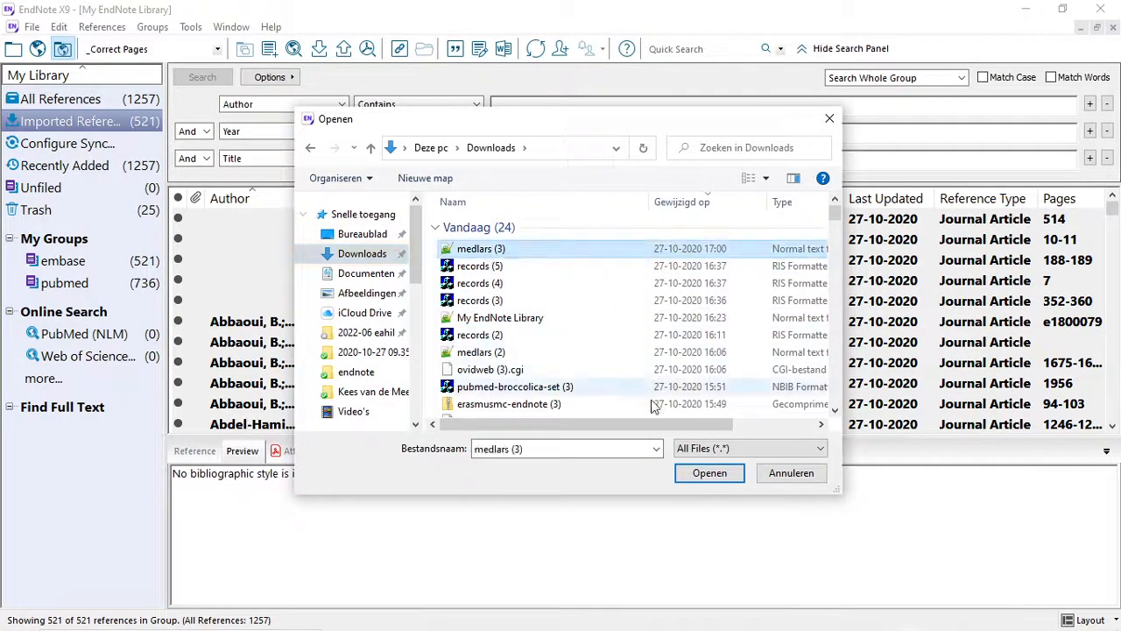
pyautogui.click(710, 473)
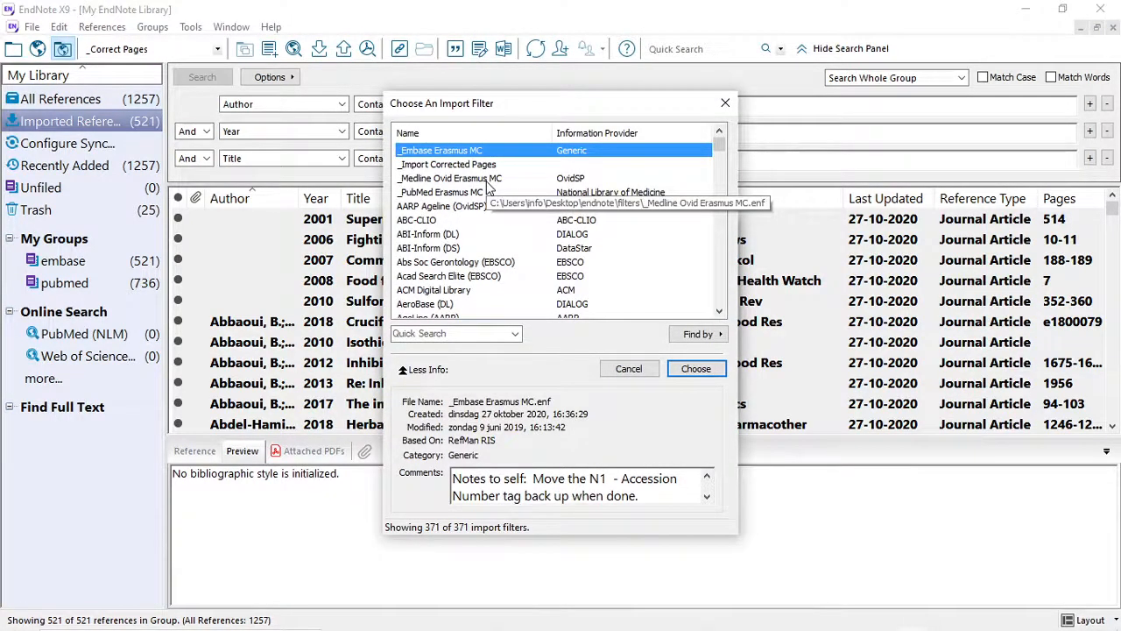
# Step: Import it using the _Medline Ovid Erasmus MC filter
pyautogui.click(450, 178)
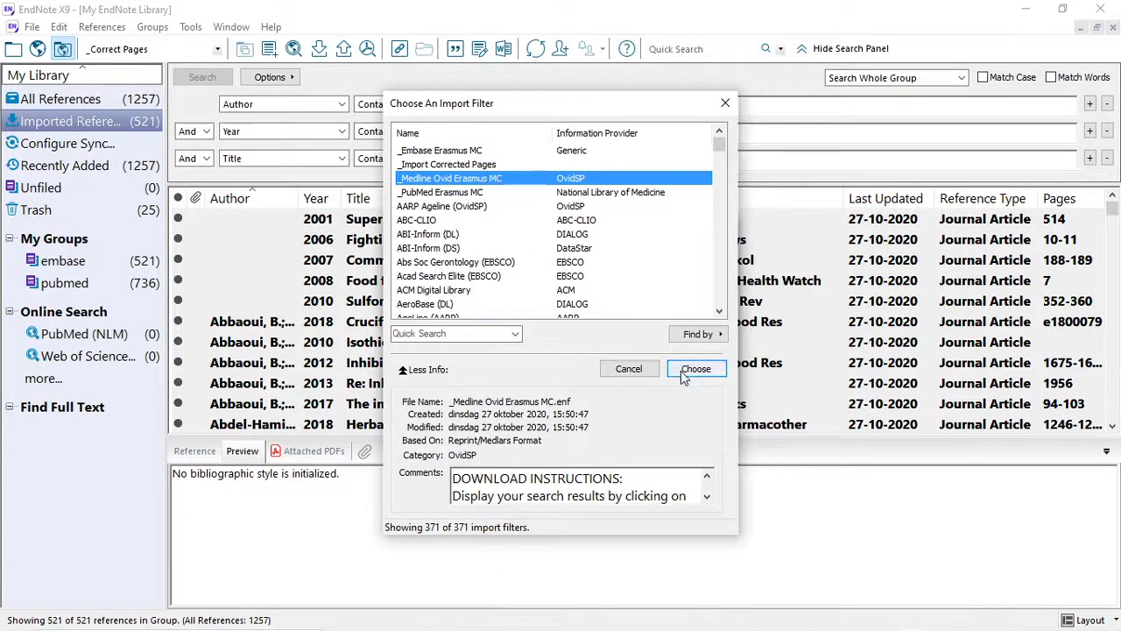
pyautogui.click(695, 367)
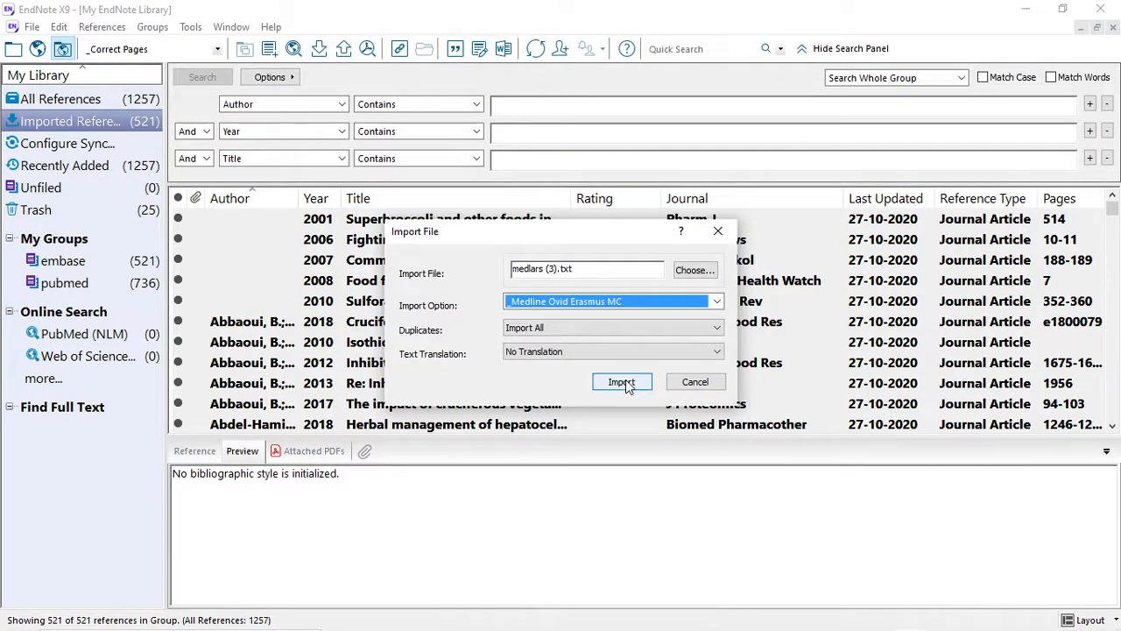
pyautogui.click(621, 382)
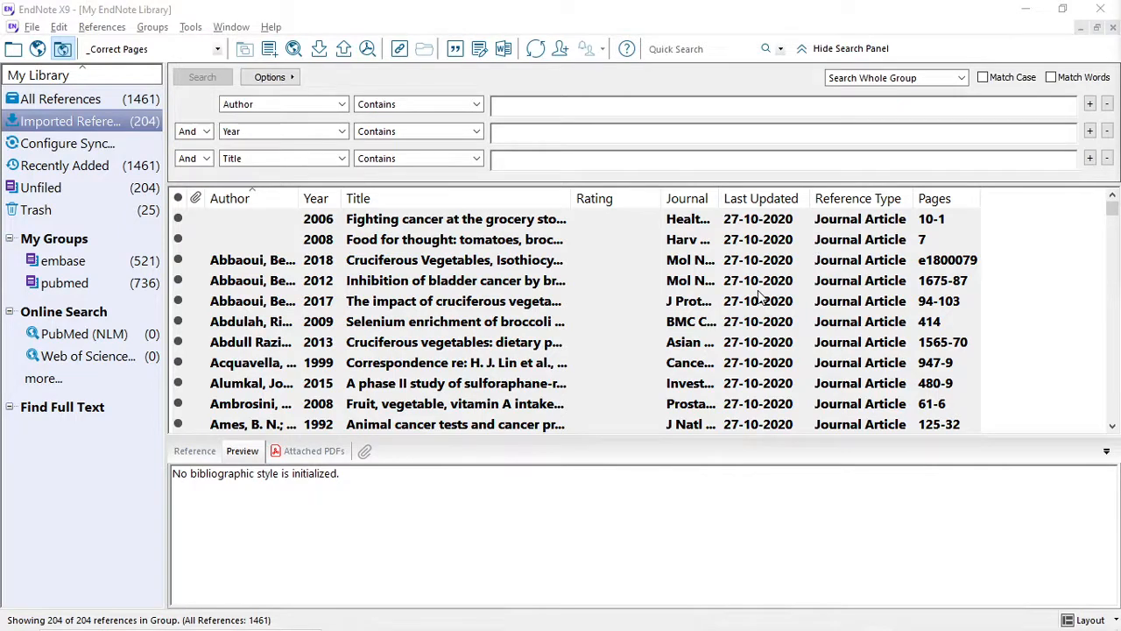
# Step: Select all 204 references and export them as a text file in _Correct Pages style
pyautogui.press('ctrl+a')
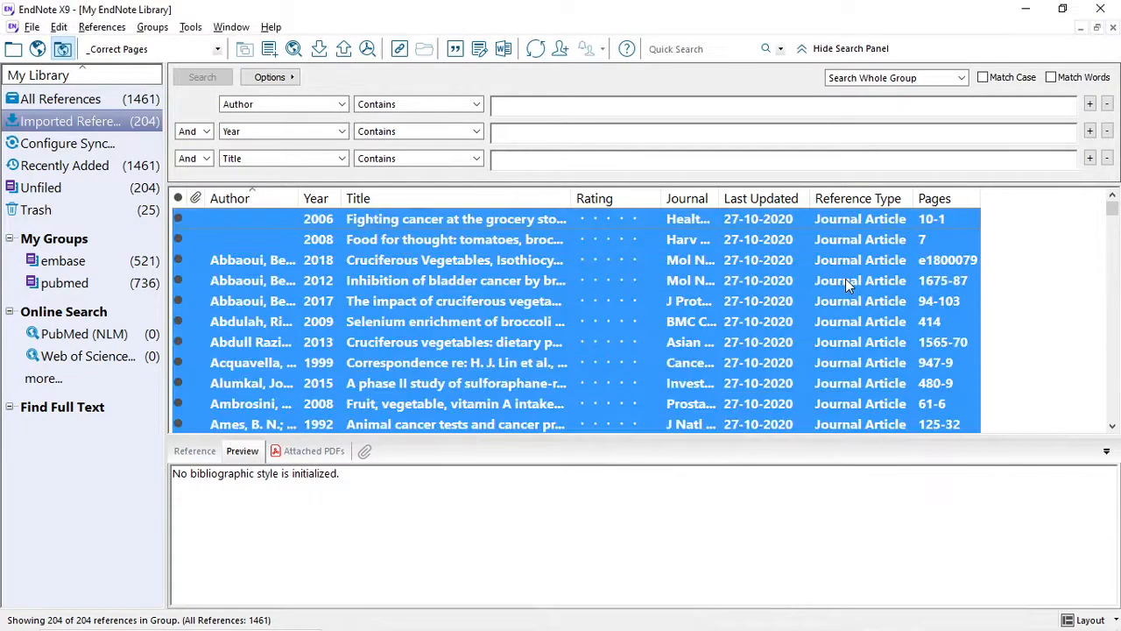
pyautogui.click(455, 281)
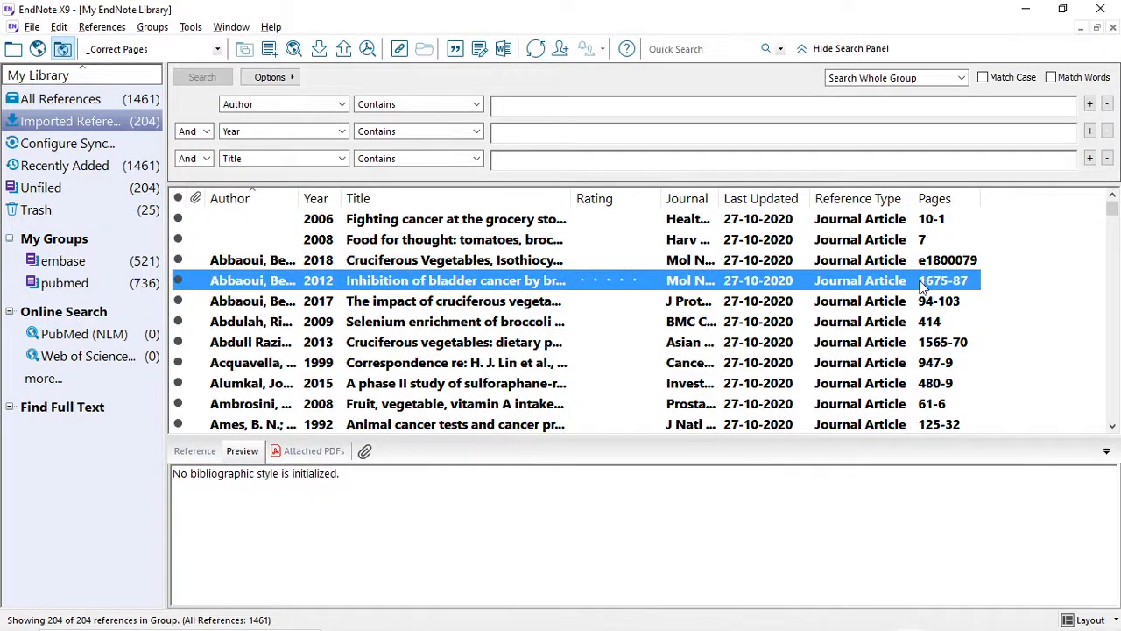
pyautogui.moveTo(944, 282)
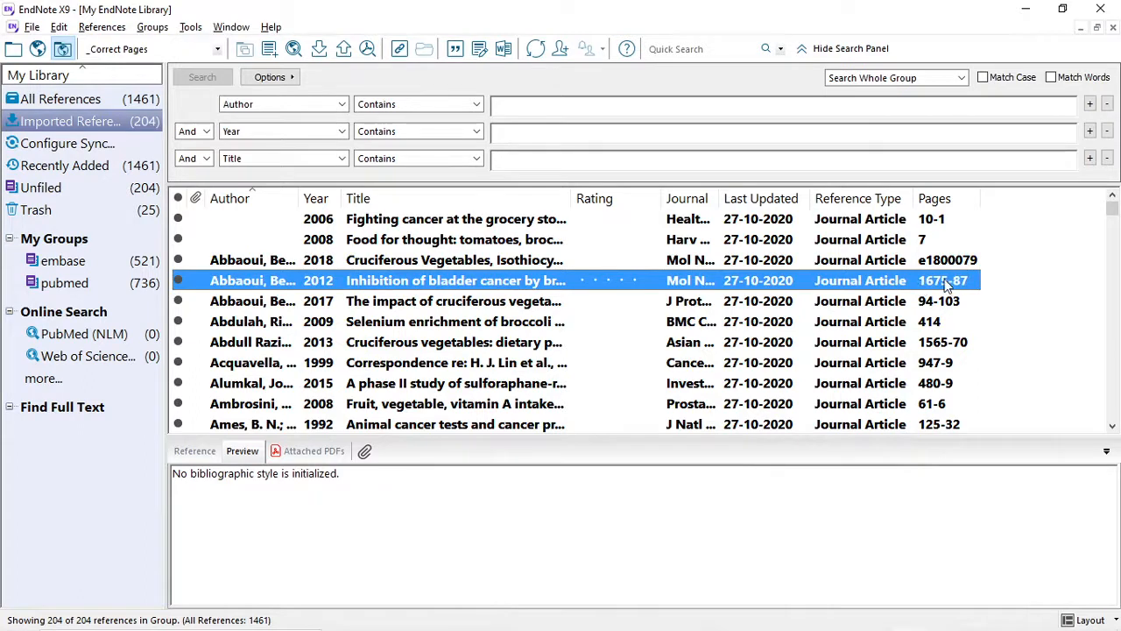
pyautogui.moveTo(556, 340)
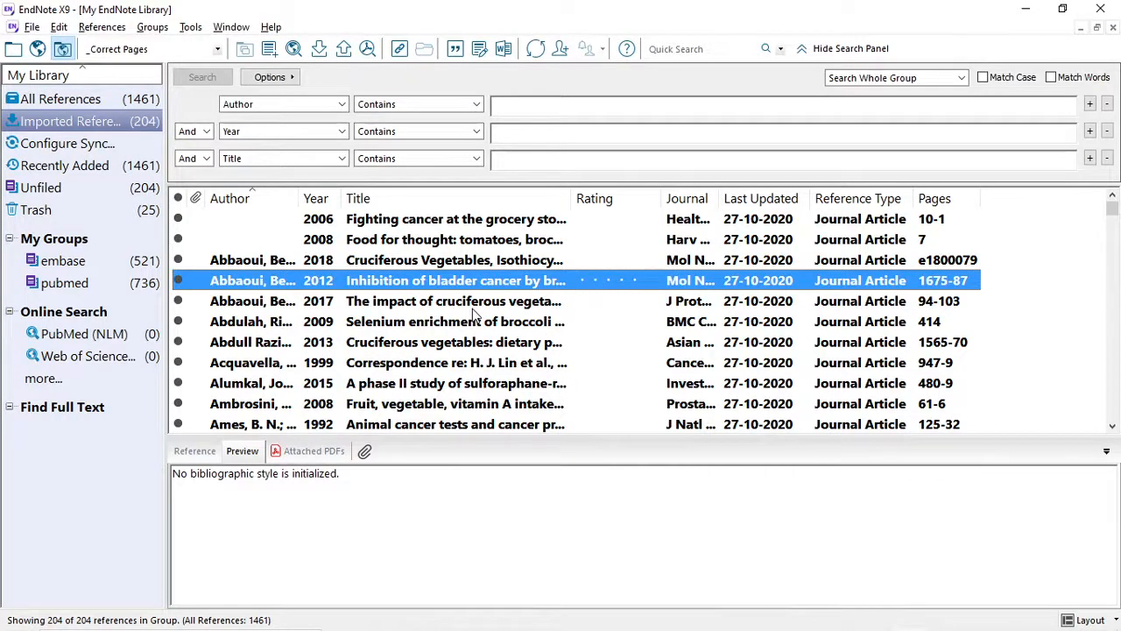
pyautogui.click(454, 300)
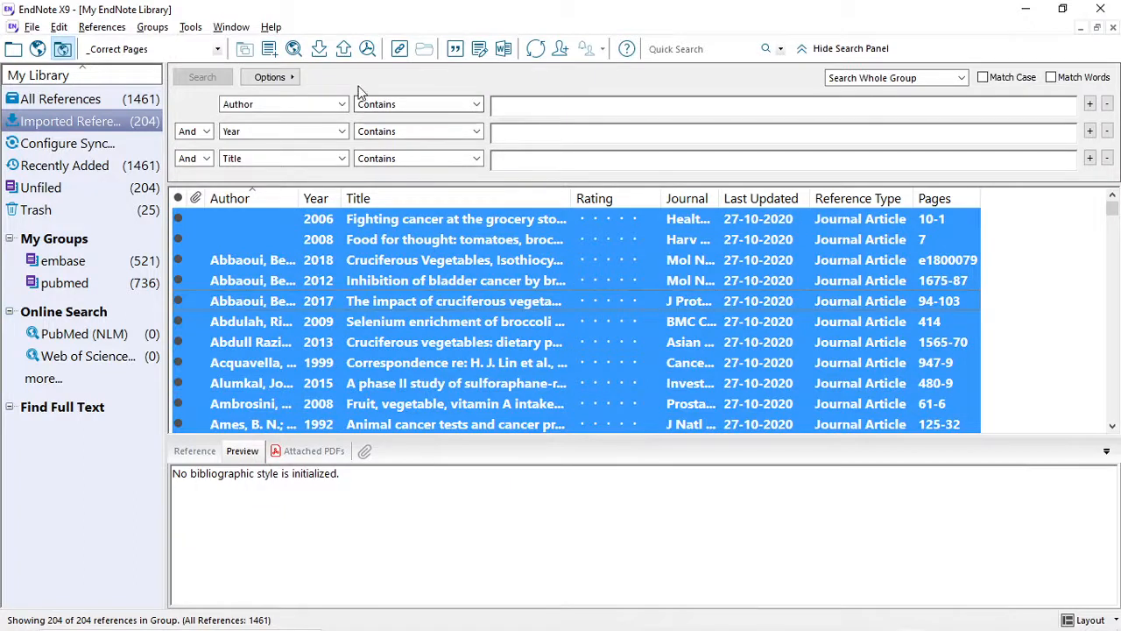
pyautogui.click(344, 48)
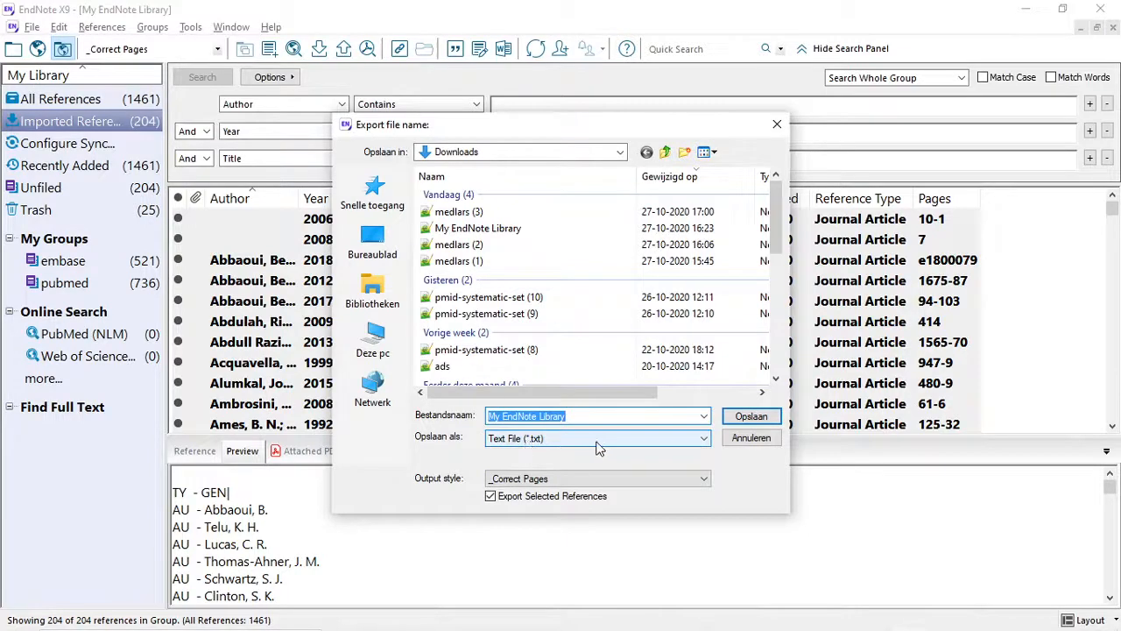
pyautogui.click(751, 415)
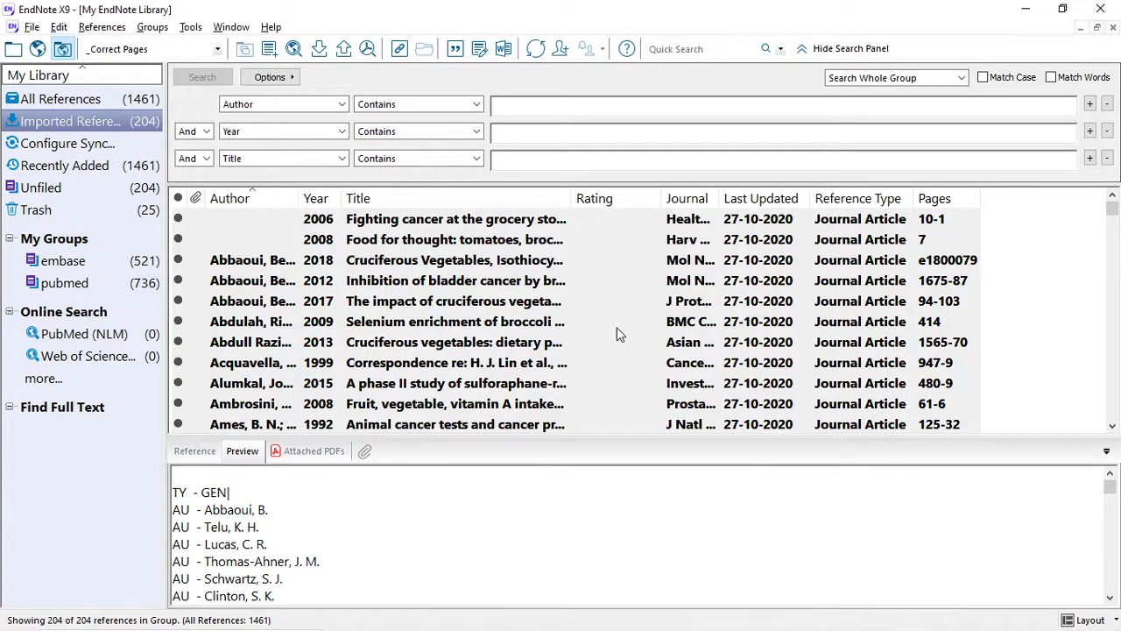
pyautogui.press('ctrl+a')
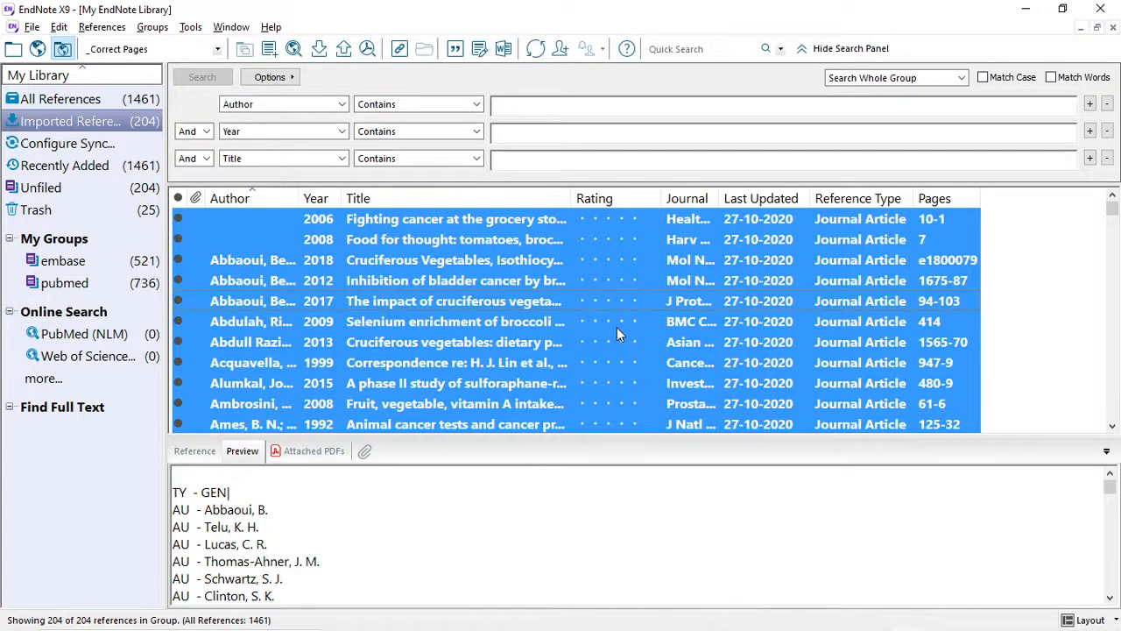
pyautogui.moveTo(577, 232)
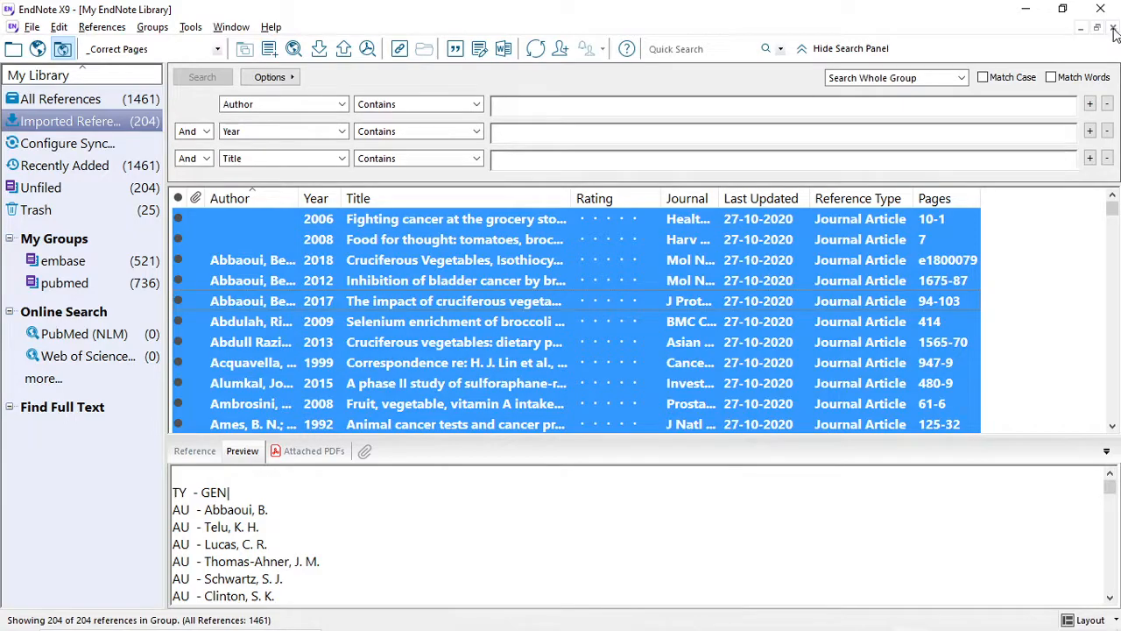
# Step: Close the old library and save a new empty library named My EndNote Library
pyautogui.click(31, 26)
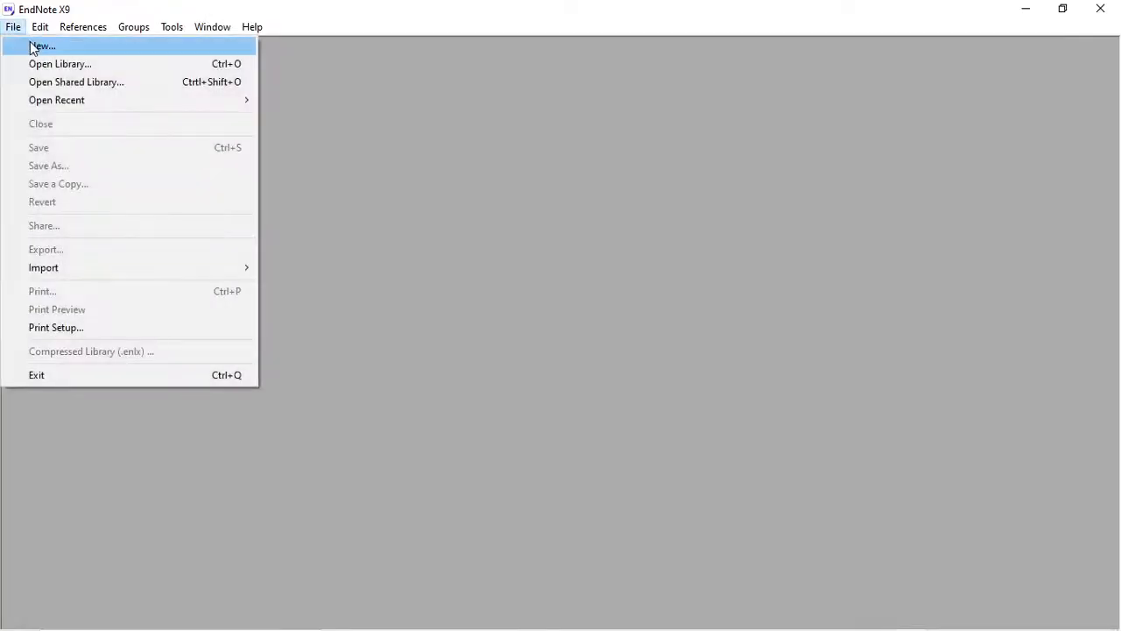
pyautogui.click(42, 45)
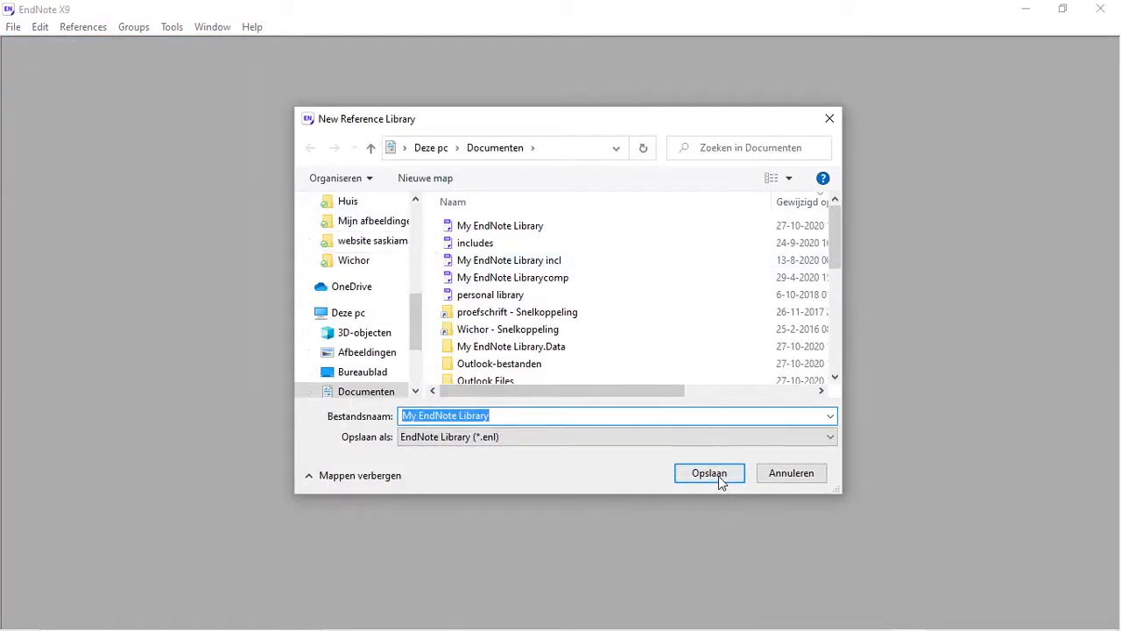
pyautogui.click(709, 473)
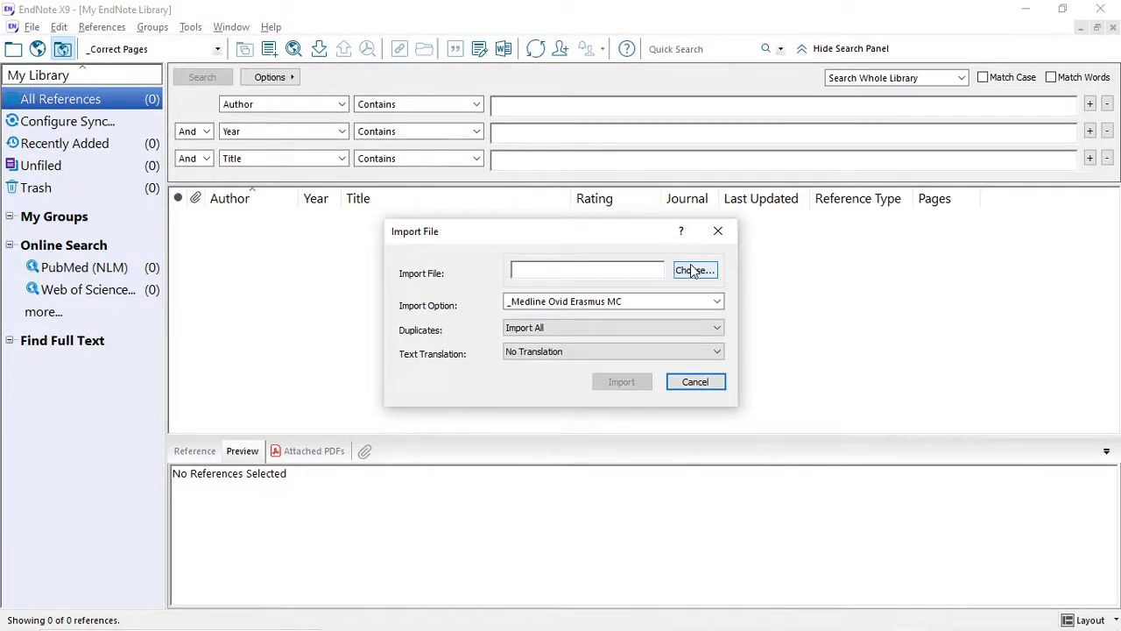
# Step: Import My EndNote Library from Downloads with _Import Corrected Pages, then show Imported References
pyautogui.click(695, 270)
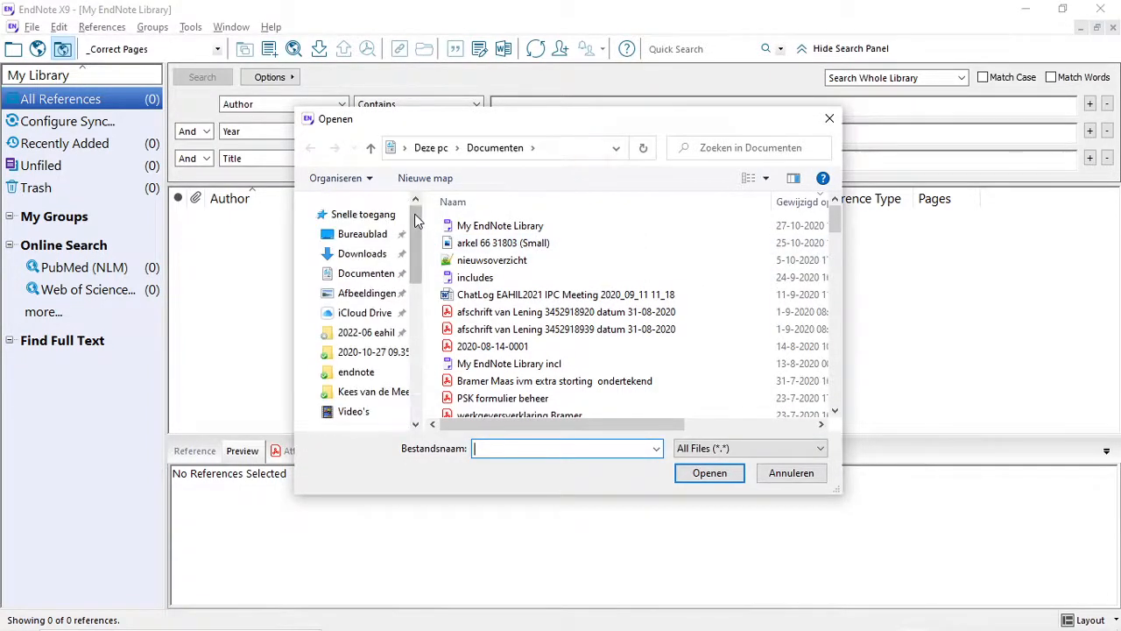
pyautogui.click(361, 253)
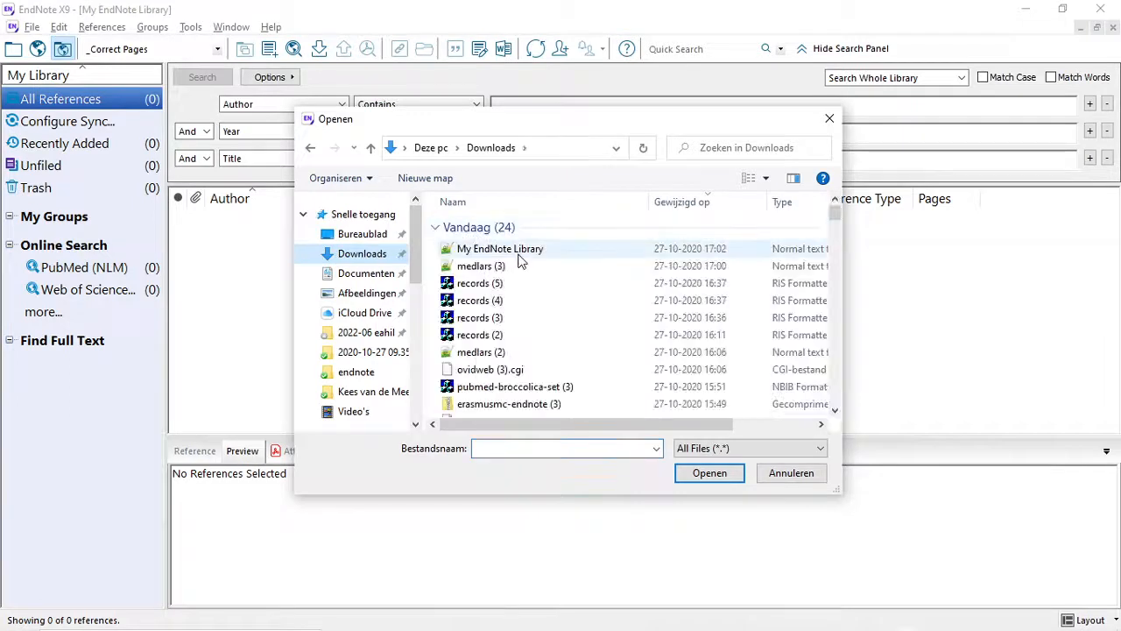
pyautogui.click(500, 248)
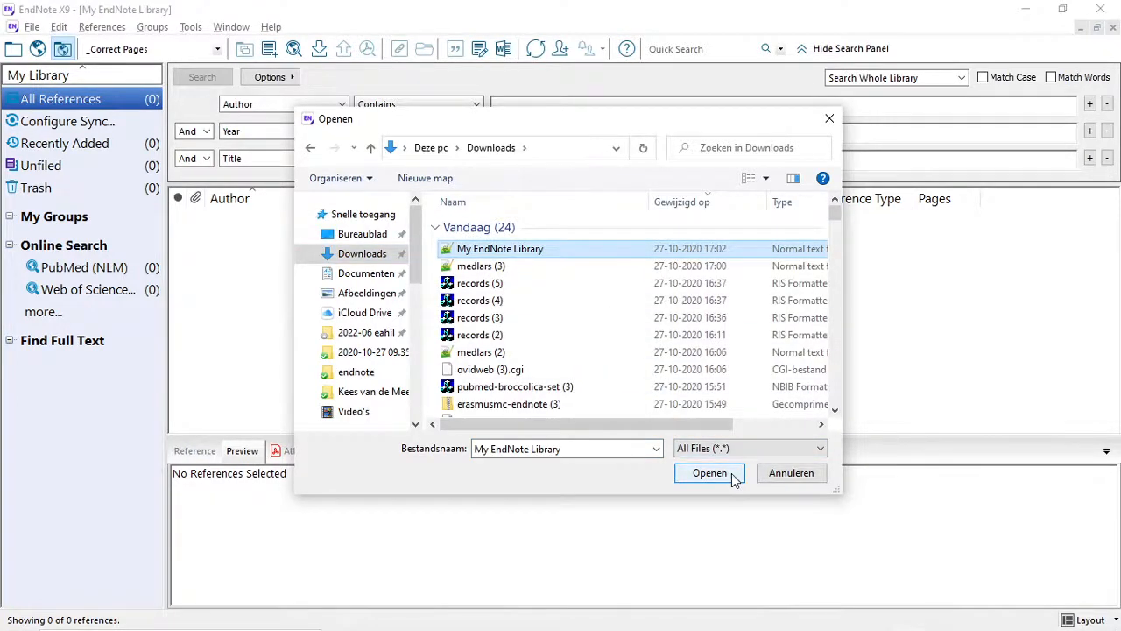
pyautogui.click(709, 473)
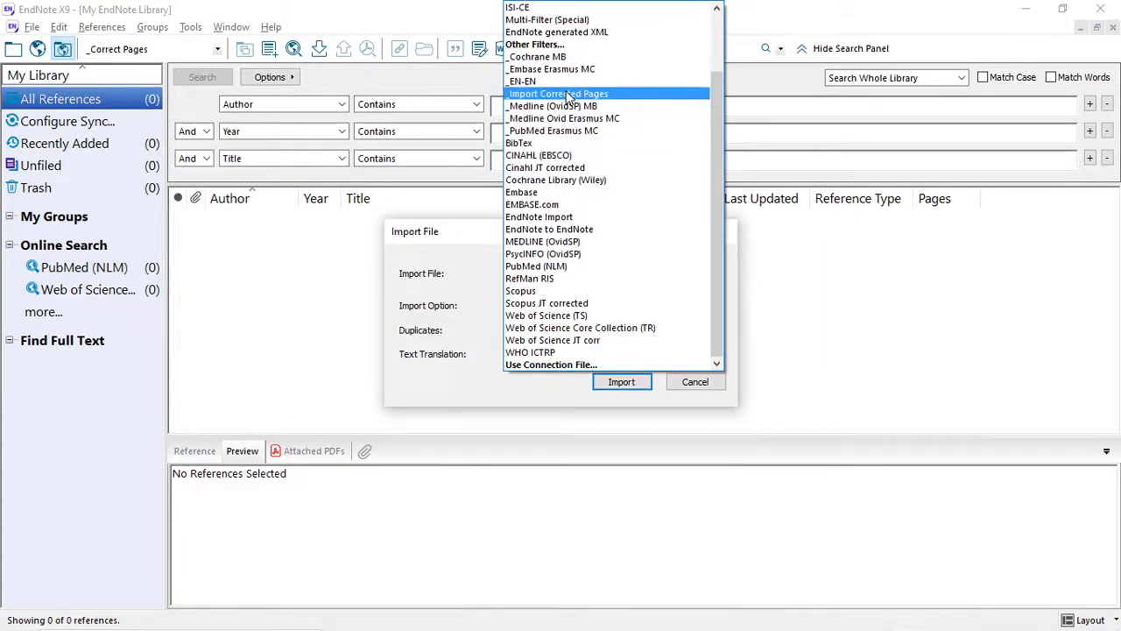
pyautogui.click(558, 94)
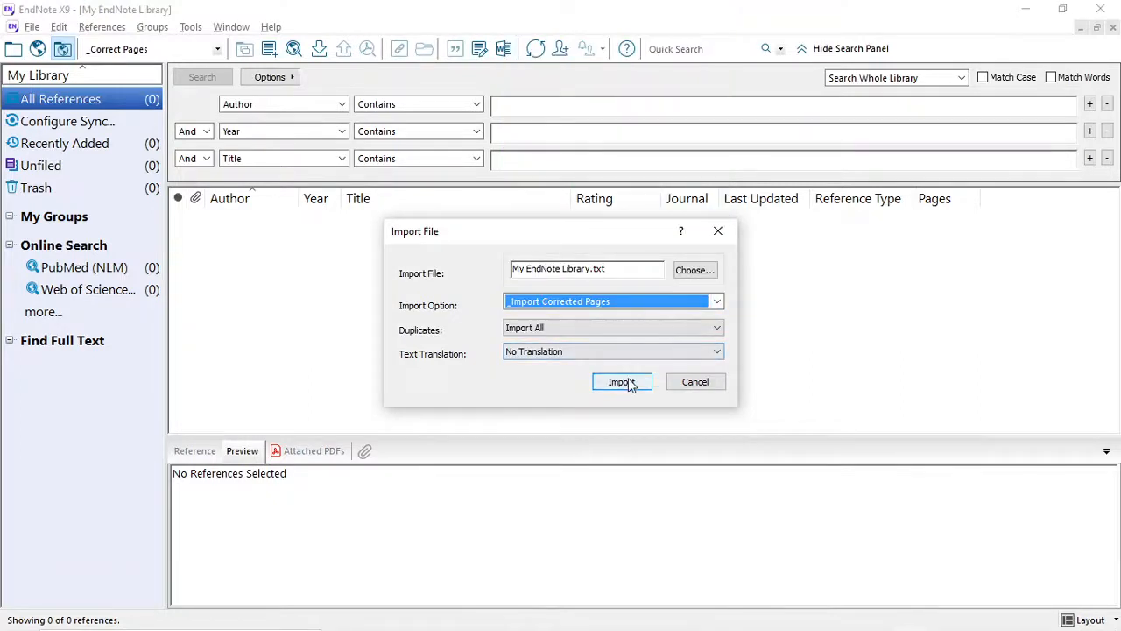
pyautogui.click(620, 381)
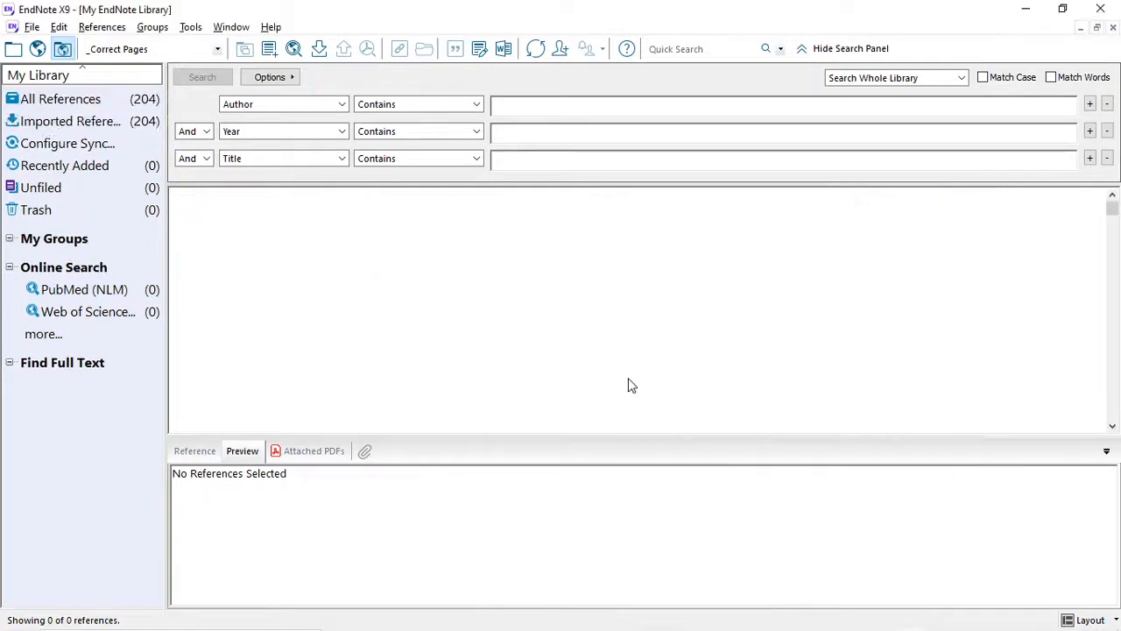
pyautogui.click(70, 121)
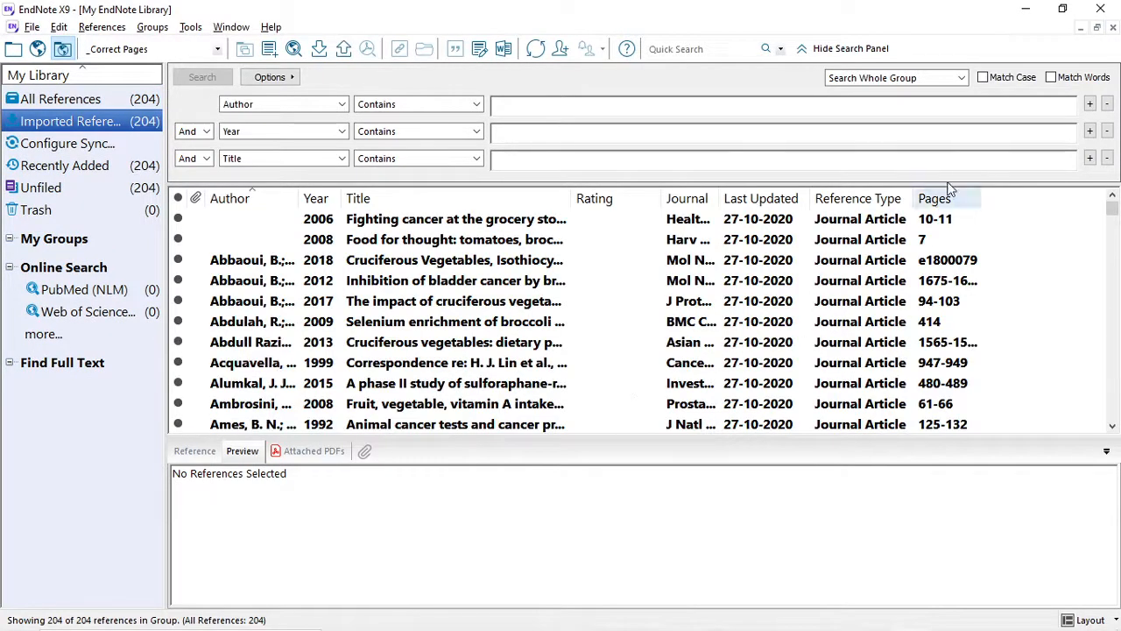